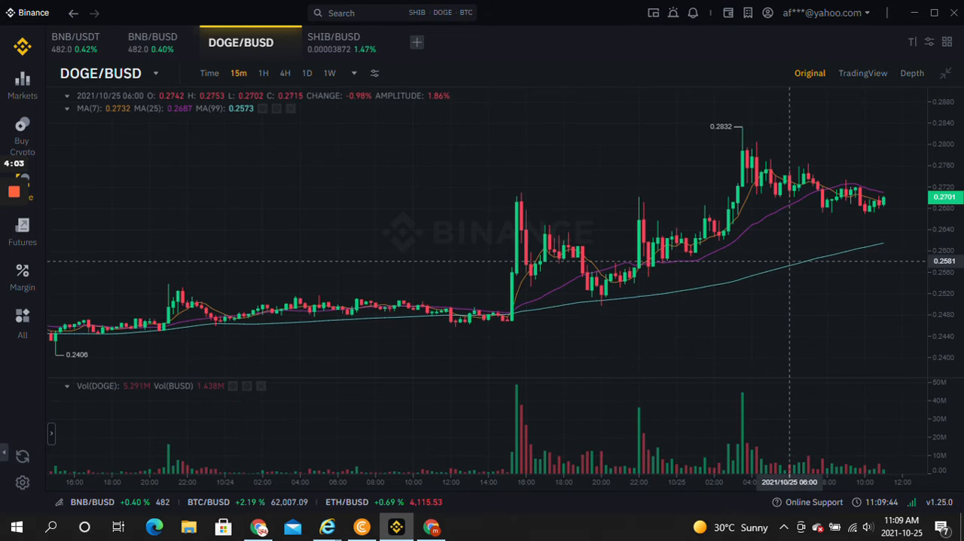
# - Scroll the DOGE/BUSD daily chart right to review the recent months of candles
pyautogui.hscroll(3)
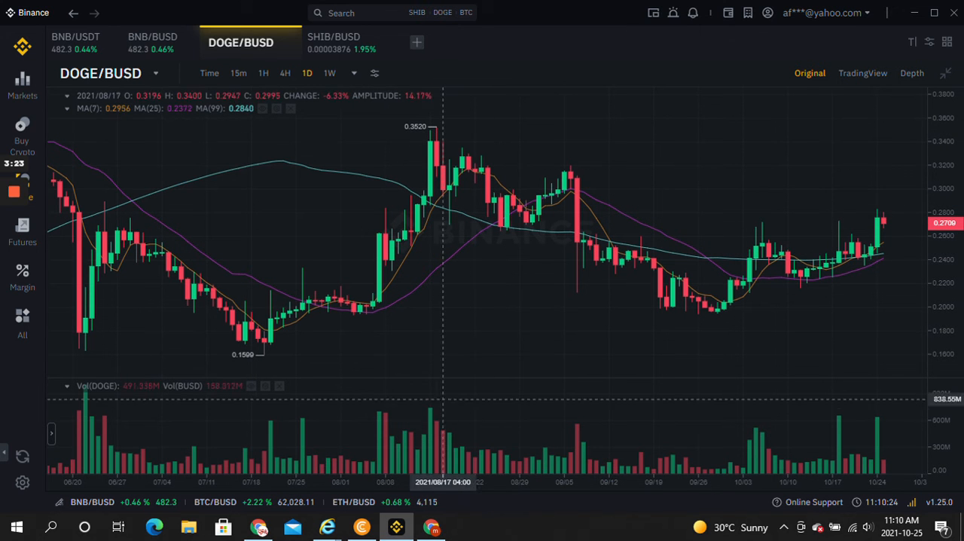
pyautogui.moveTo(615, 219)
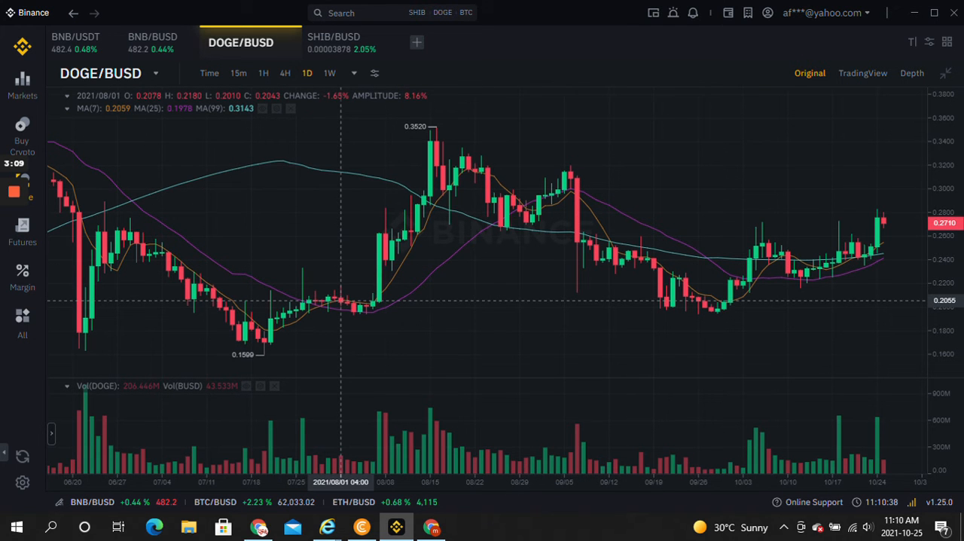
pyautogui.moveTo(73, 241)
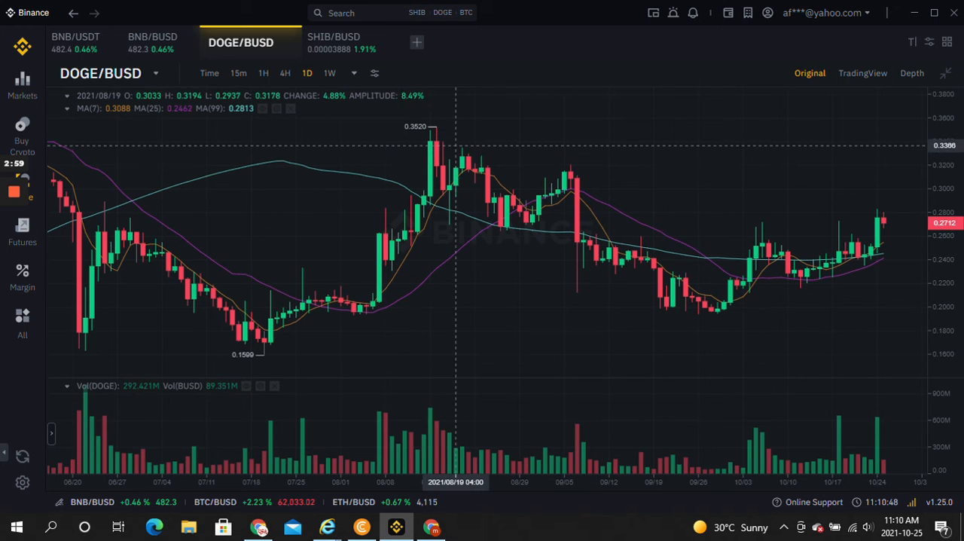
pyautogui.moveTo(569, 175)
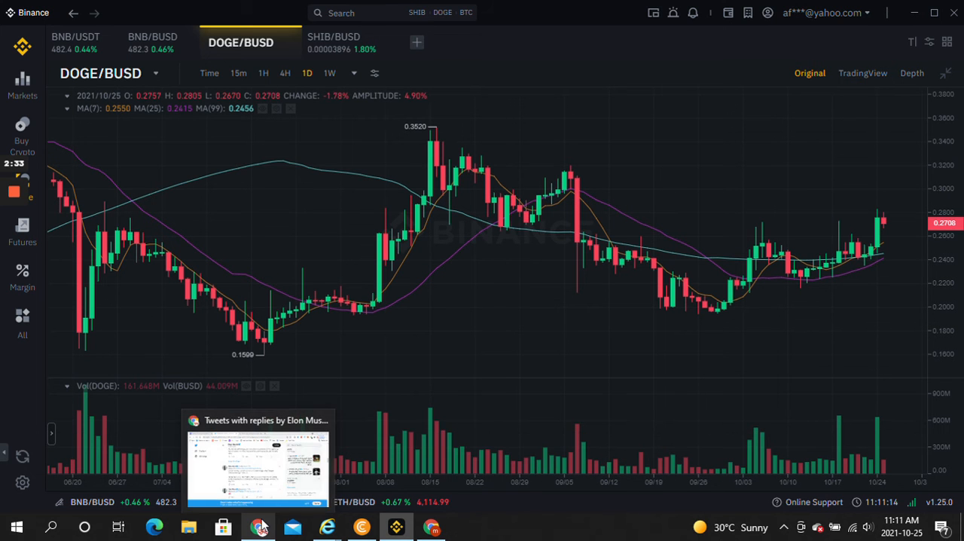
# - Bring the 'Tweets with replies' Twitter page to the front showing the Bitcoin, Ethereum & Doge tweet
pyautogui.click(259, 460)
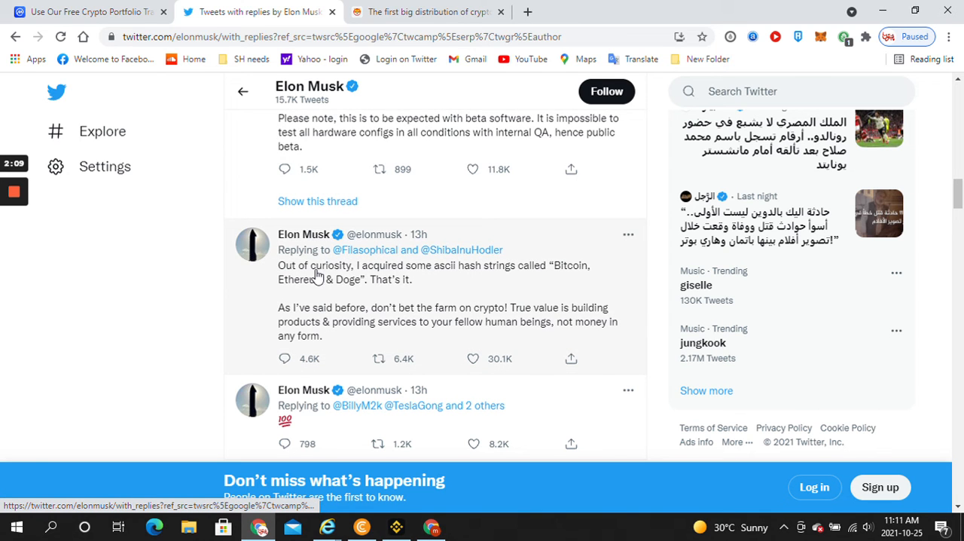
pyautogui.moveTo(452, 279)
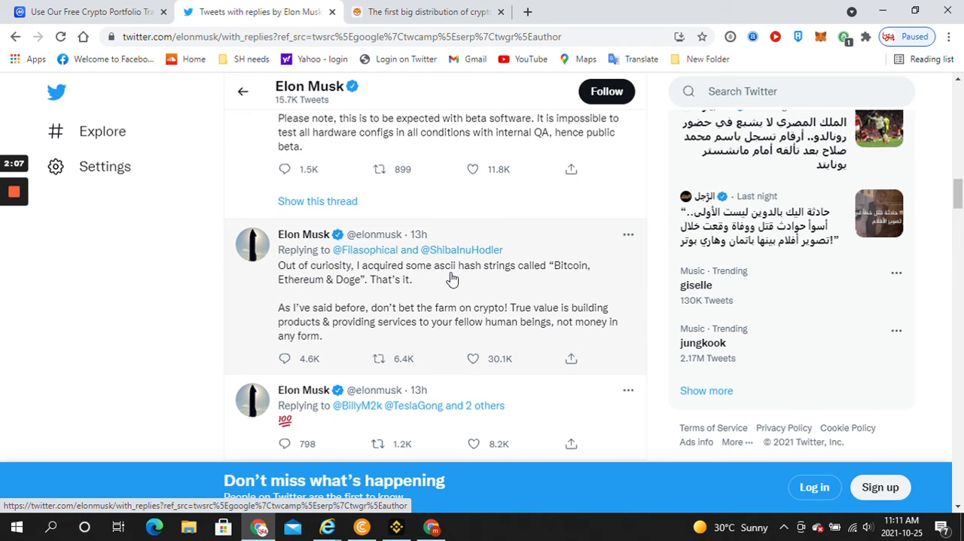
pyautogui.moveTo(550, 285)
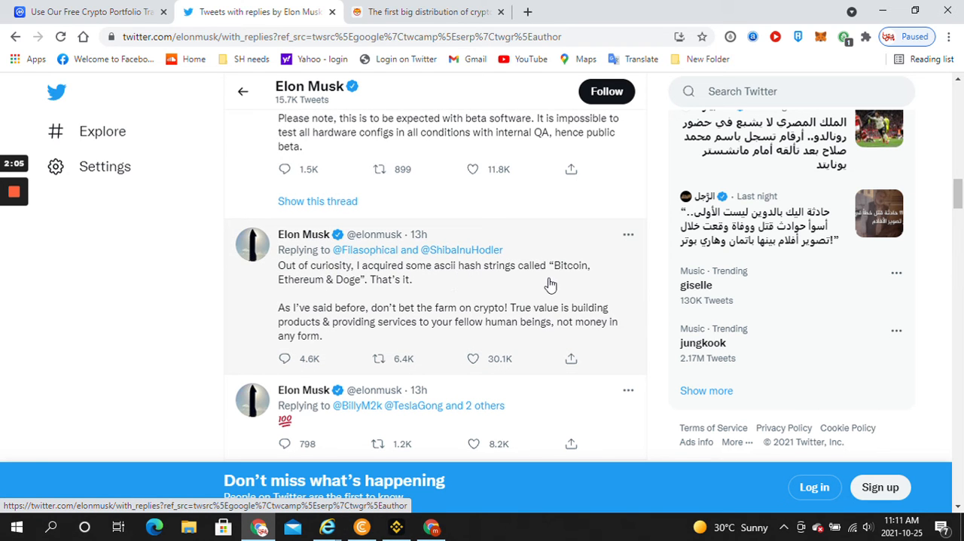
pyautogui.moveTo(452, 323)
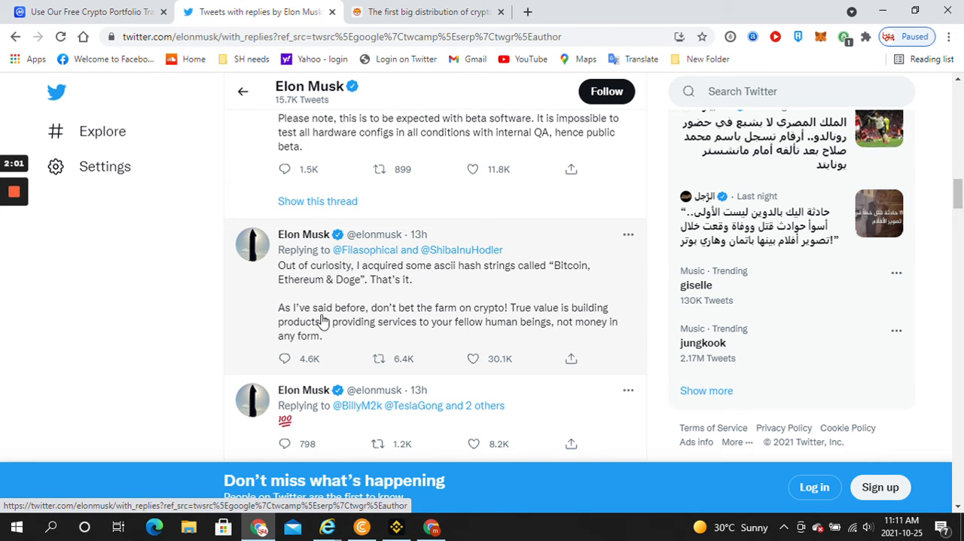
pyautogui.moveTo(419, 331)
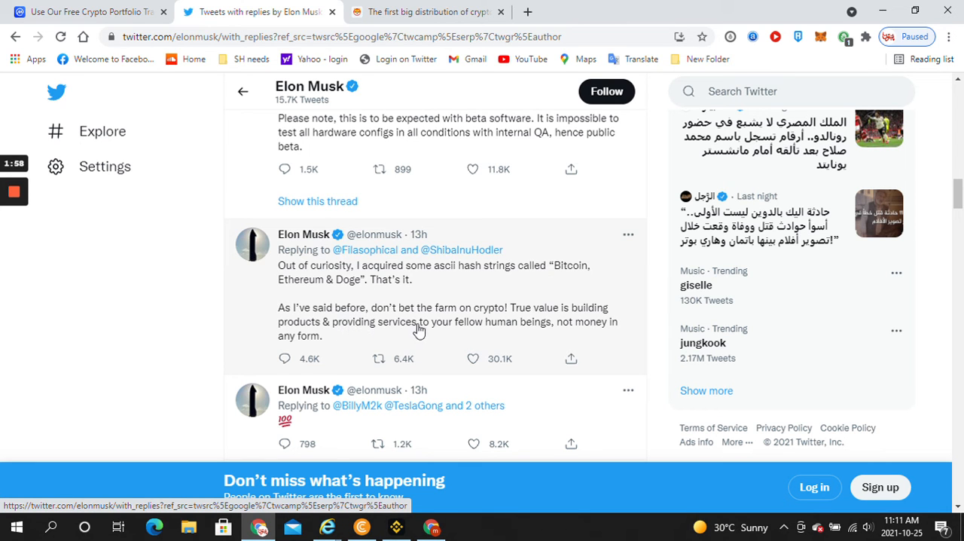
pyautogui.moveTo(474, 334)
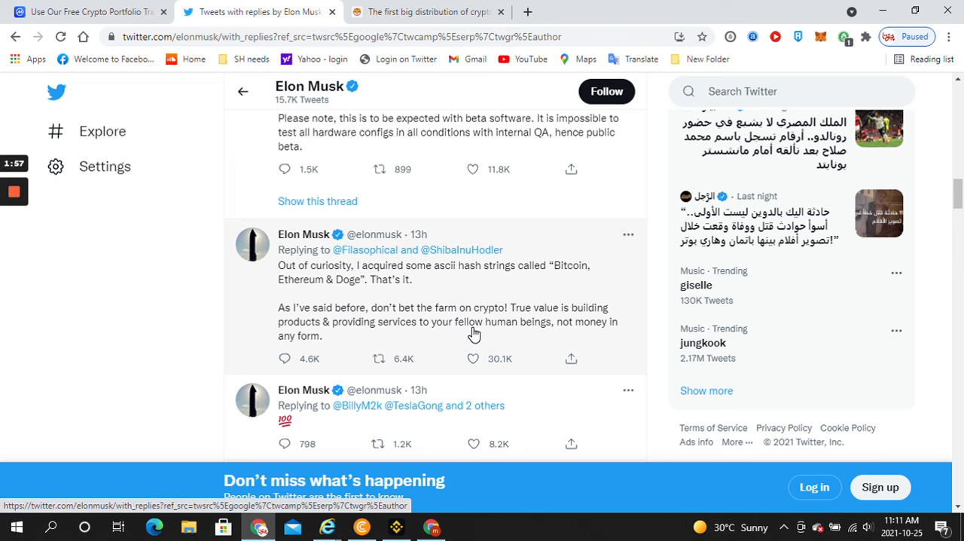
pyautogui.moveTo(506, 380)
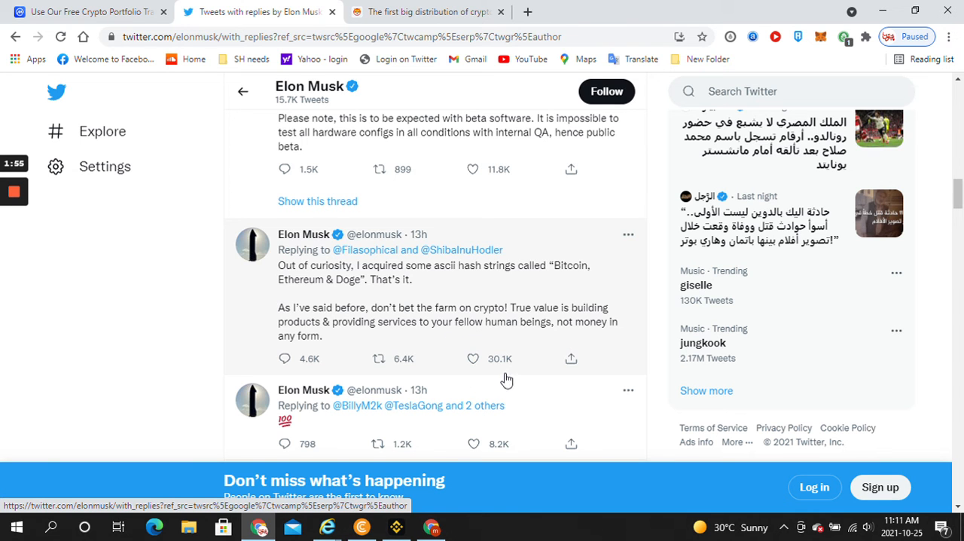
pyautogui.moveTo(518, 380)
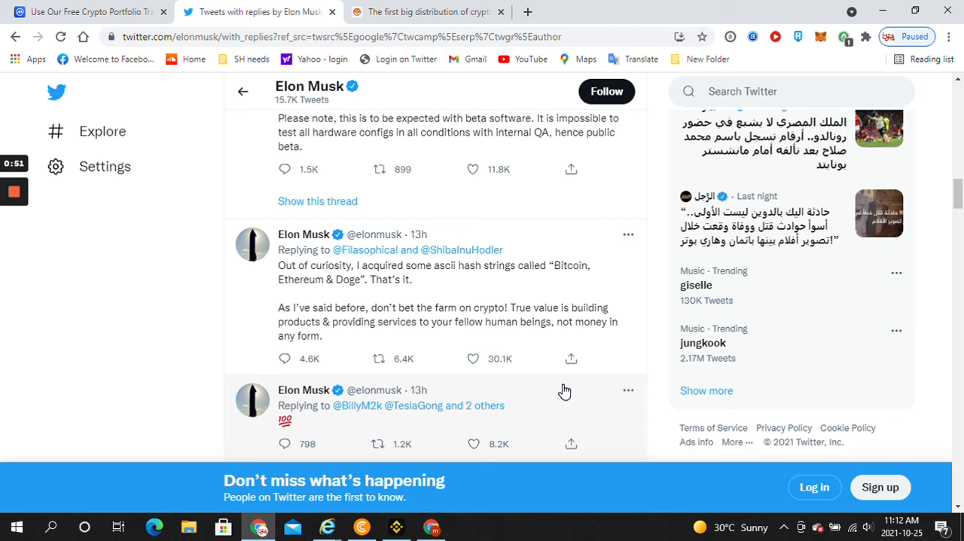
pyautogui.moveTo(350, 389)
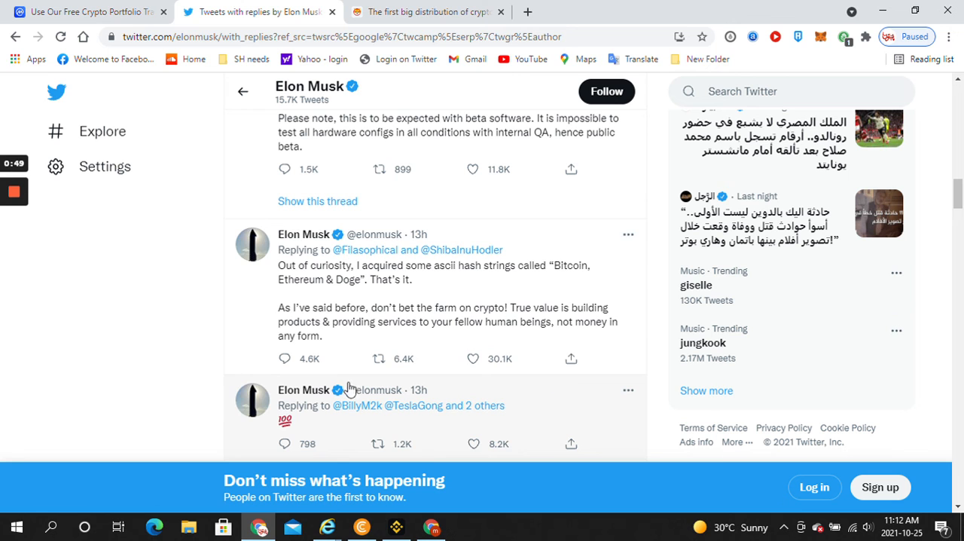
pyautogui.moveTo(67, 213)
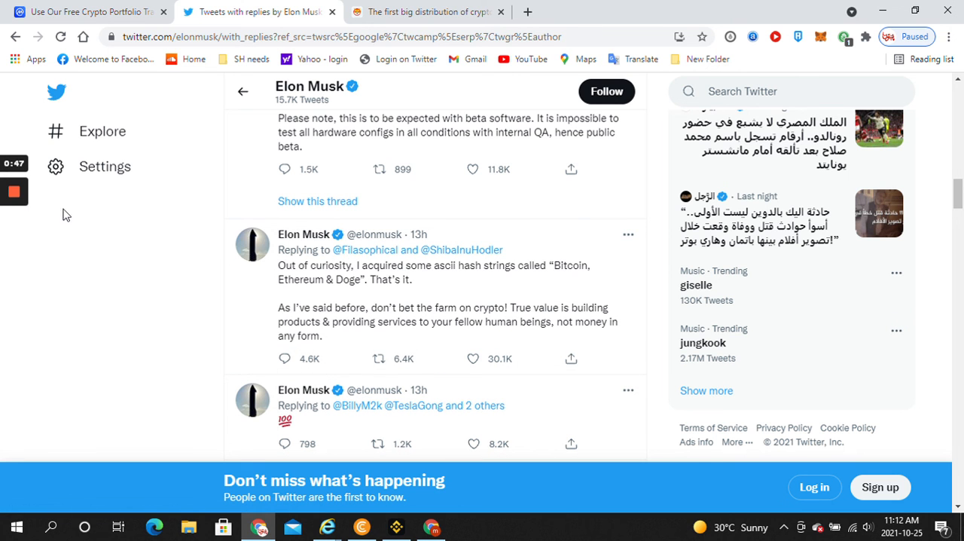